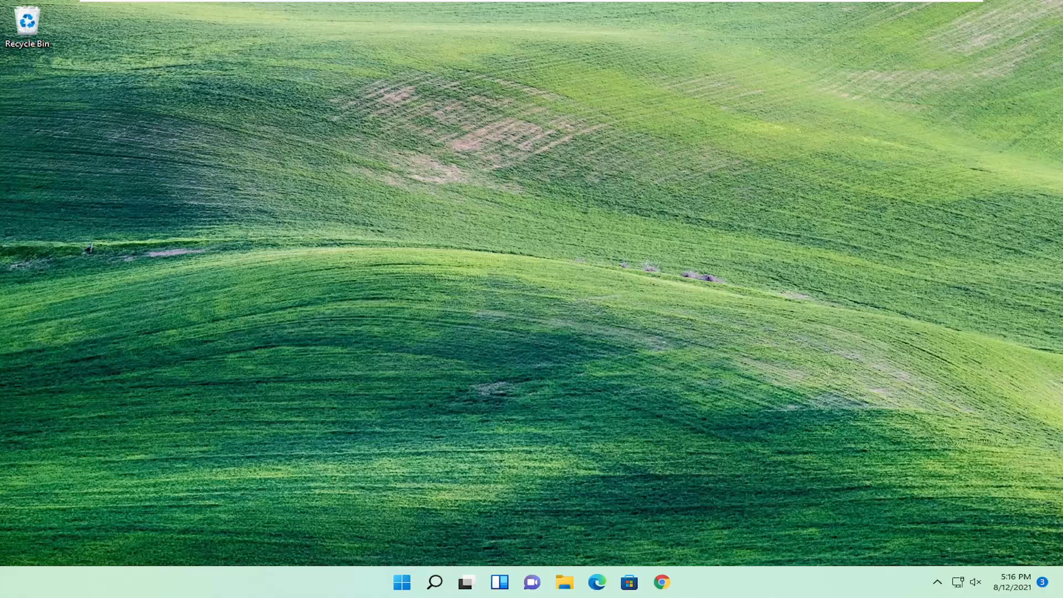
mouse_move(581, 445)
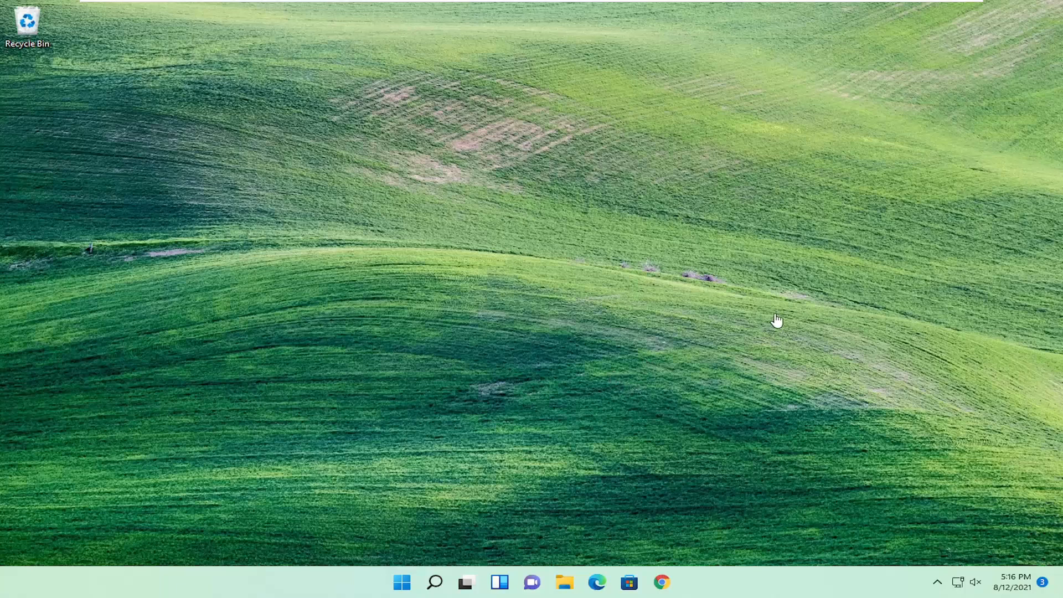
Search Windows for 'group' and launch Edit group policy.
click(434, 581)
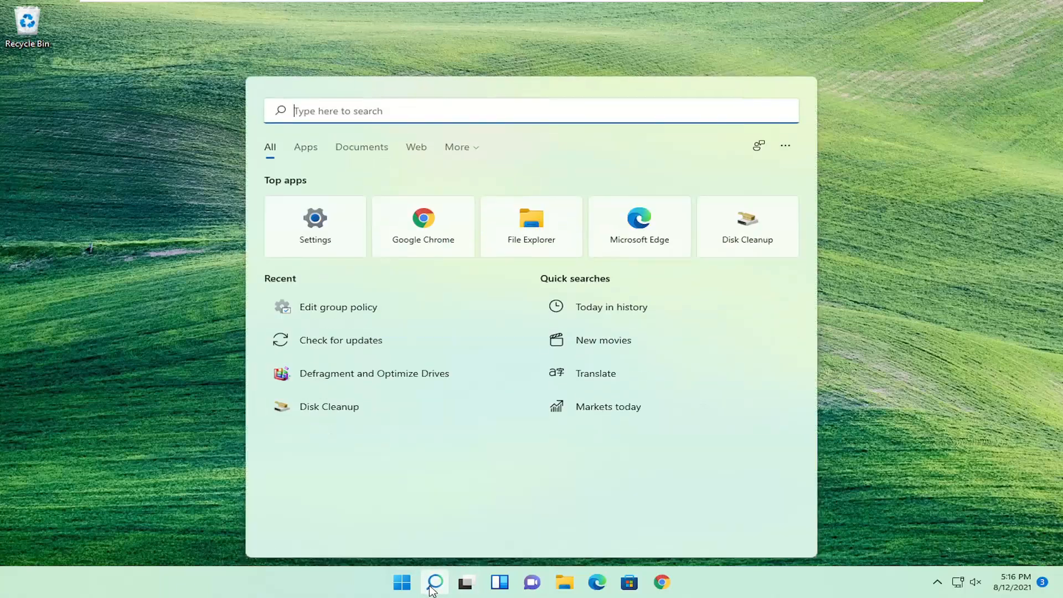
text(group)
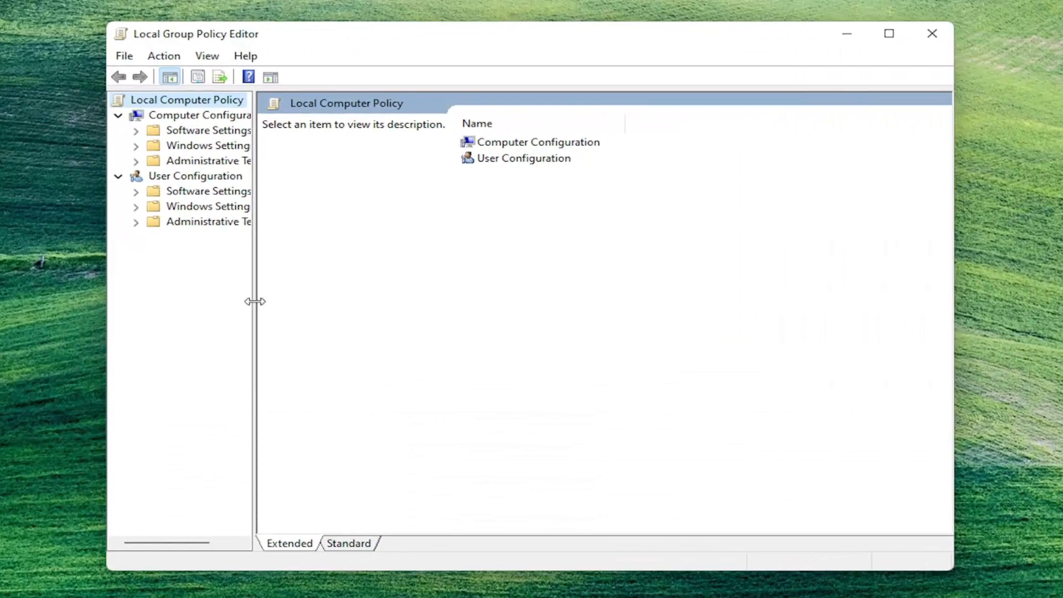
Browse to User Configuration > Administrative Templates > System > Ctrl+Alt+Del Options.
click(195, 176)
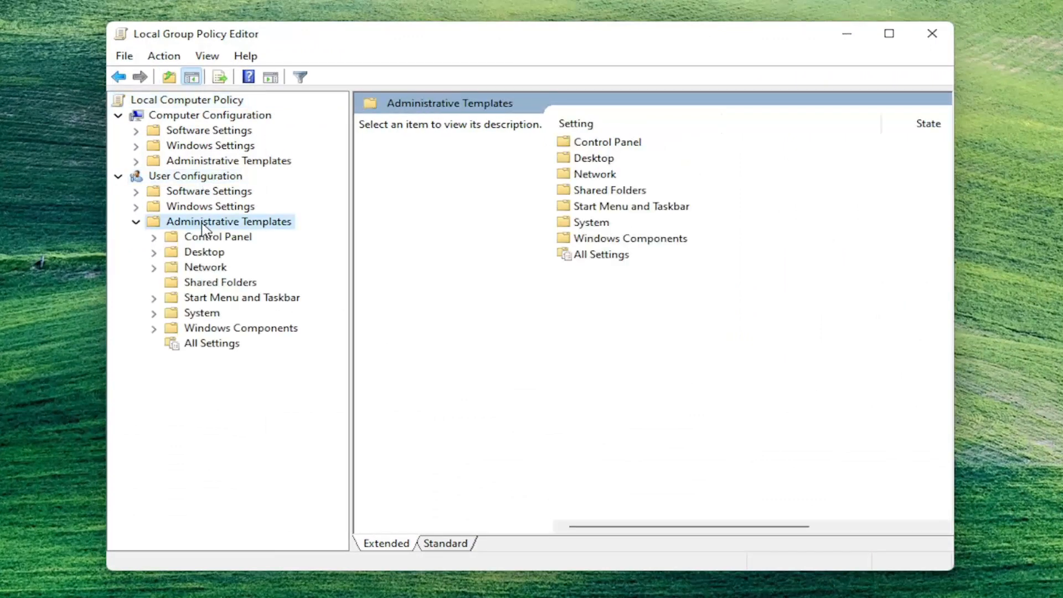
mouse_move(193, 318)
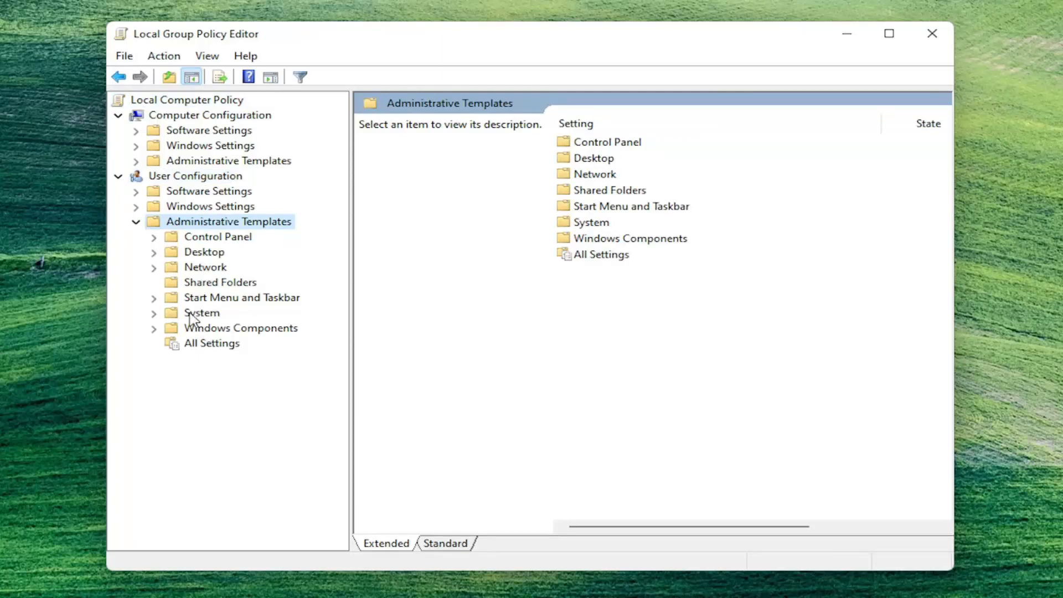
click(202, 312)
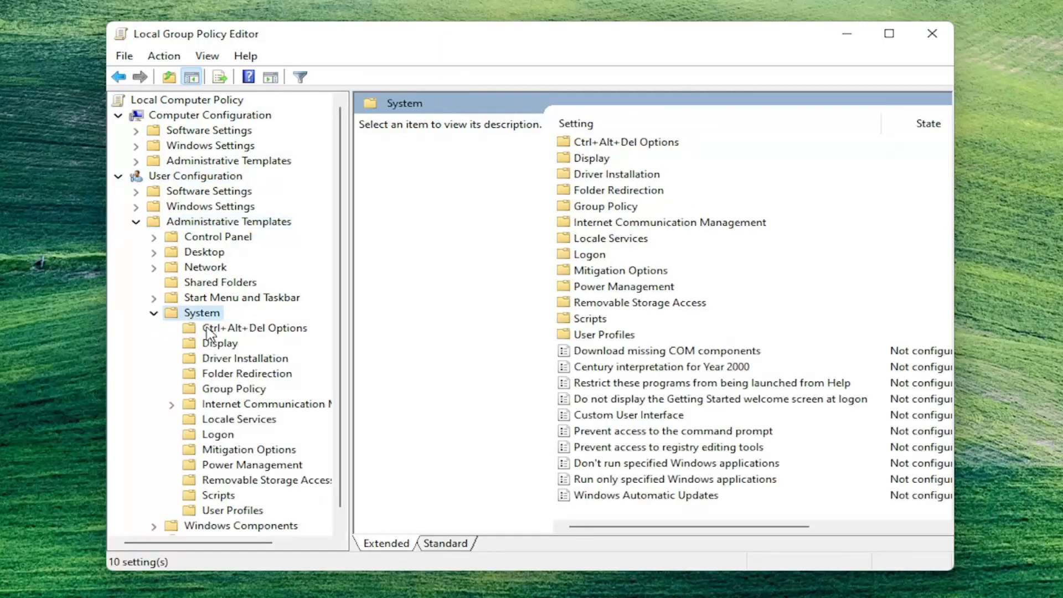
click(256, 328)
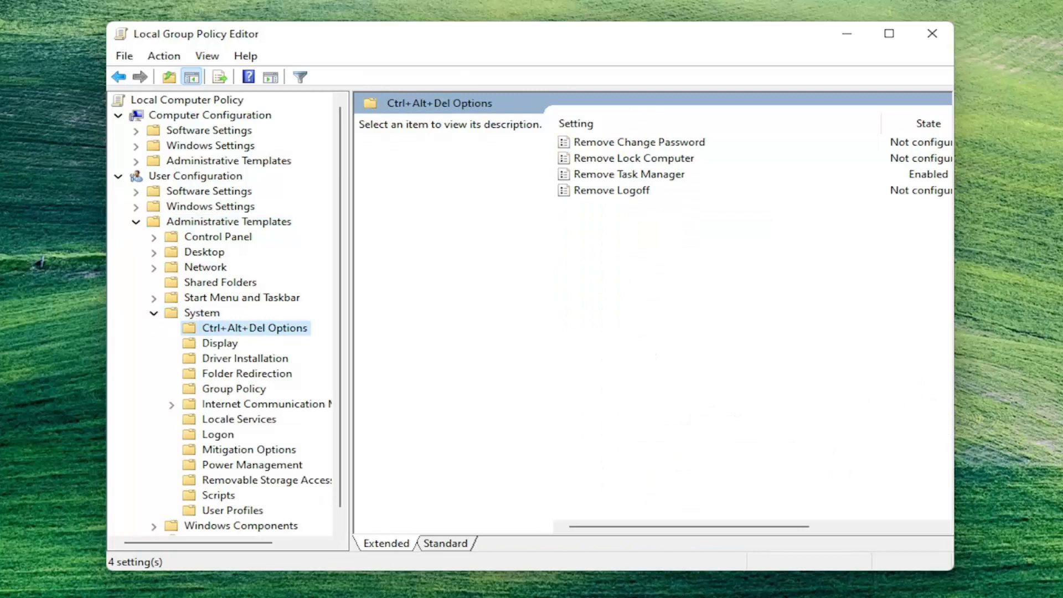
mouse_move(664, 223)
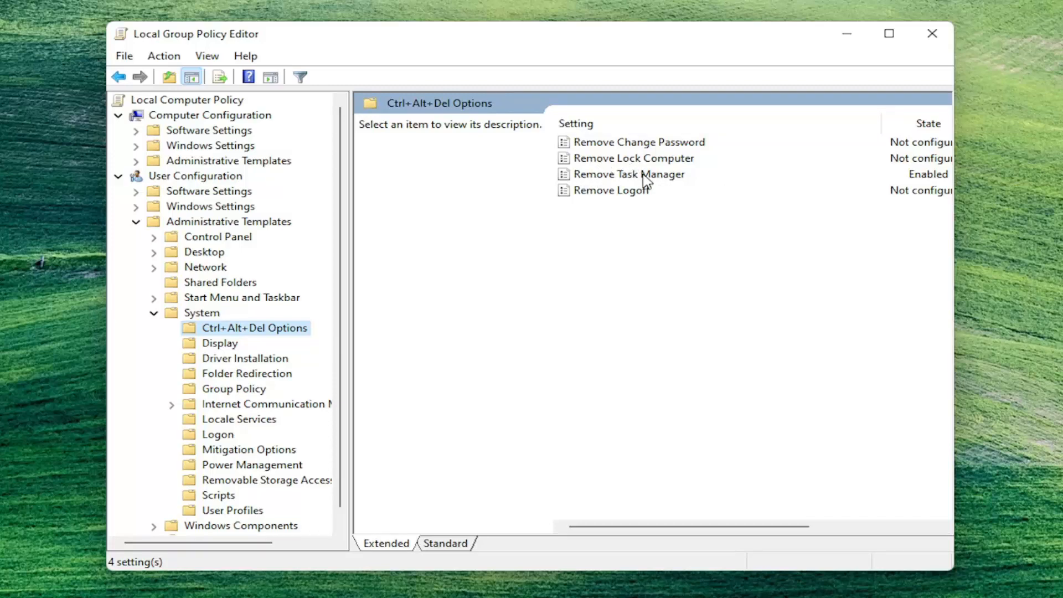
Change Remove Task Manager from Enabled to Not Configured and apply it.
double_click(630, 173)
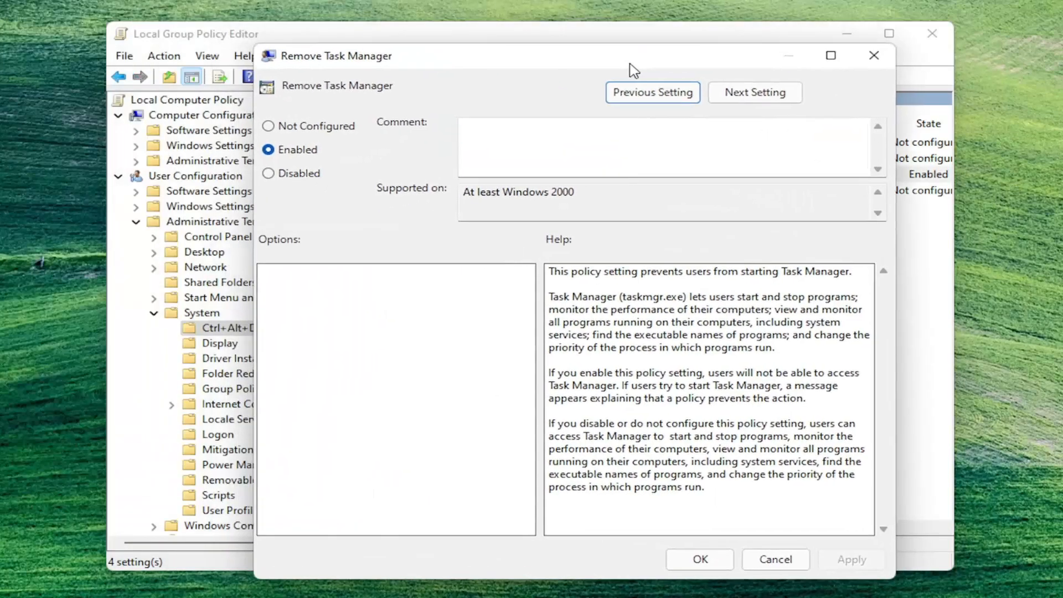
click(270, 126)
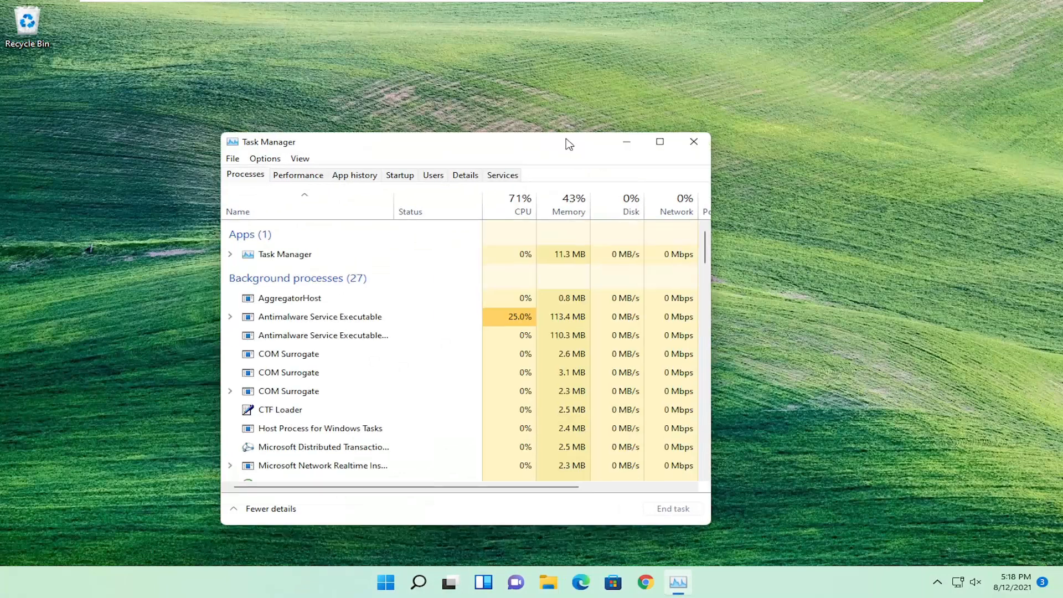
Close the now-working Task Manager, returning to the desktop.
click(693, 141)
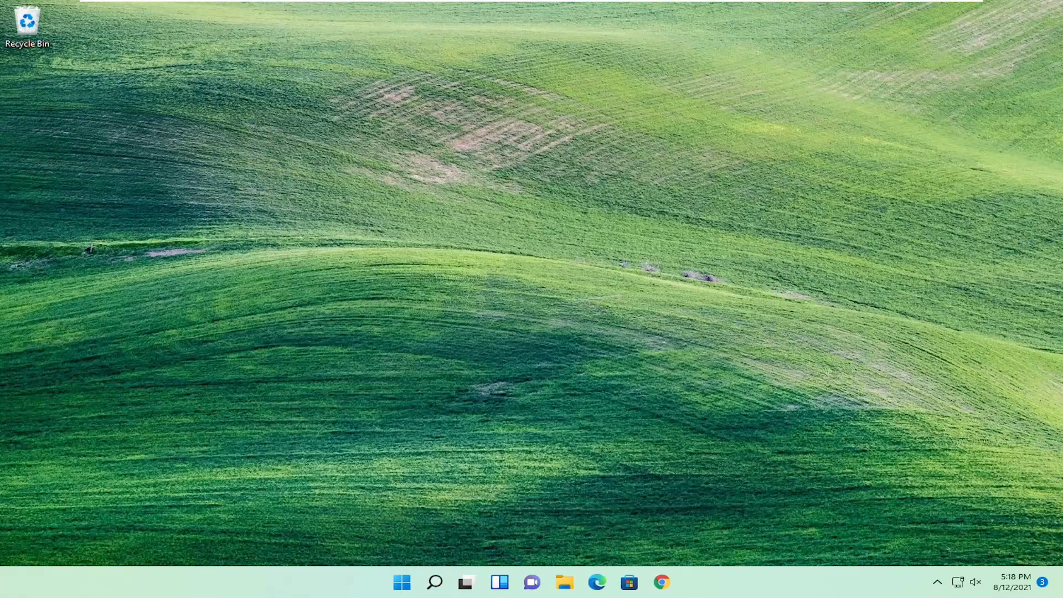